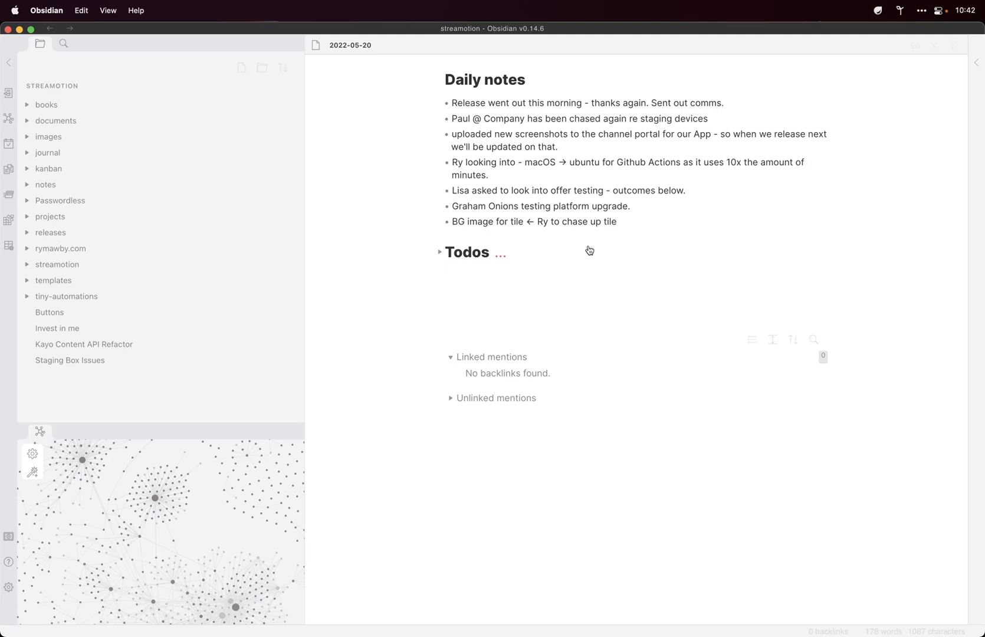
pyautogui.moveTo(464, 61)
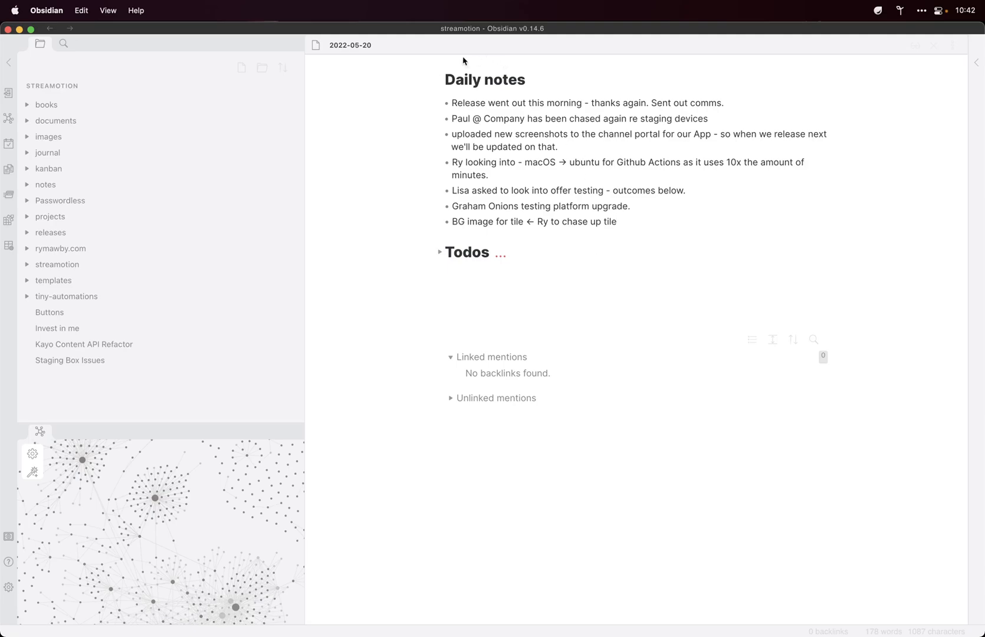
# Copy the daily notes list, then enter snippet keyword ed.standup in the Slackbot message box.
pyautogui.moveTo(494, 134); pyautogui.dragTo(616, 221)
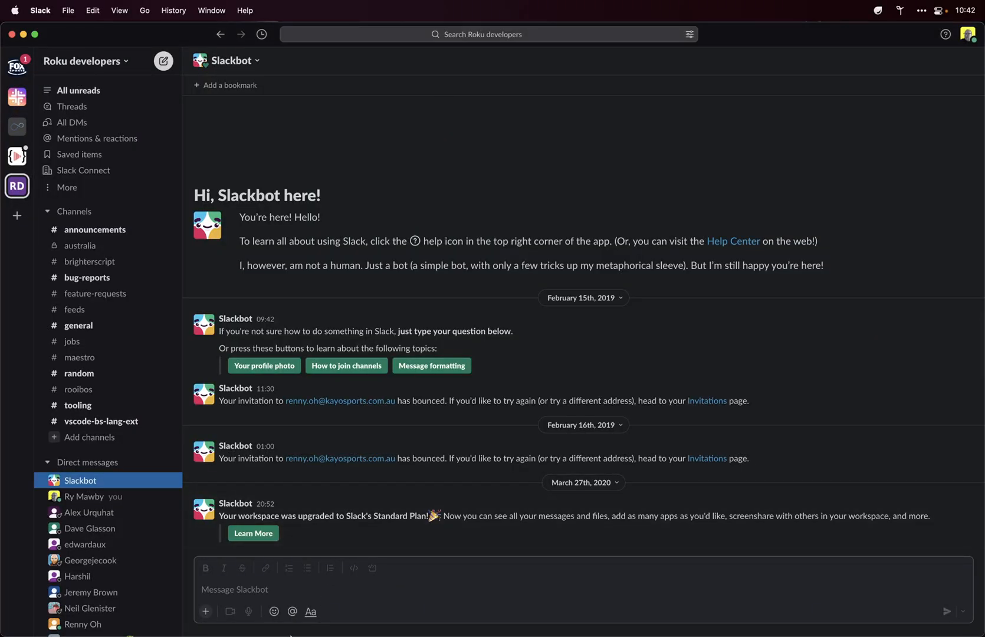
pyautogui.click(264, 589)
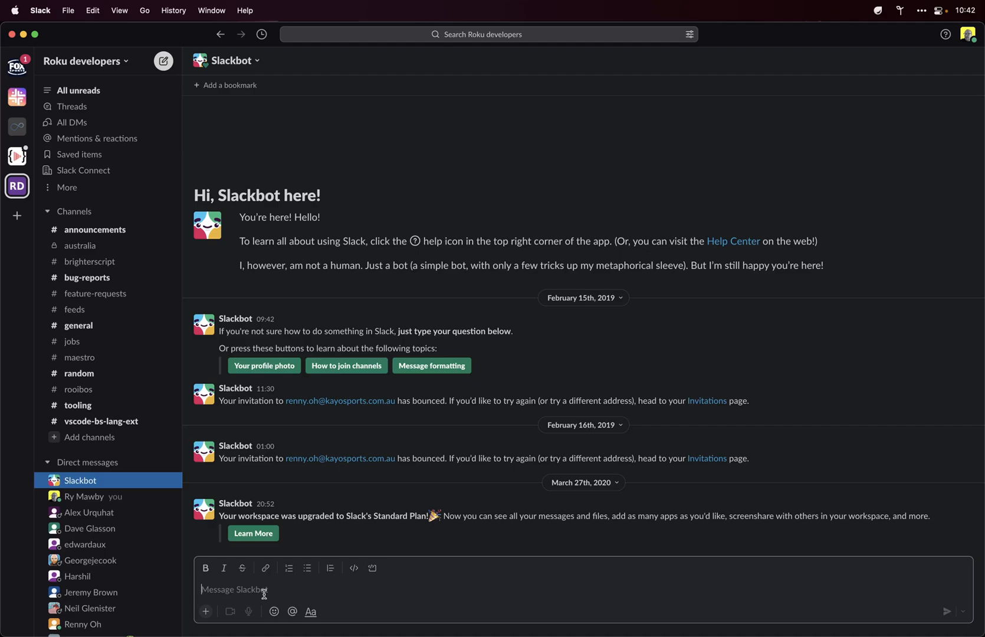
pyautogui.write('ed')
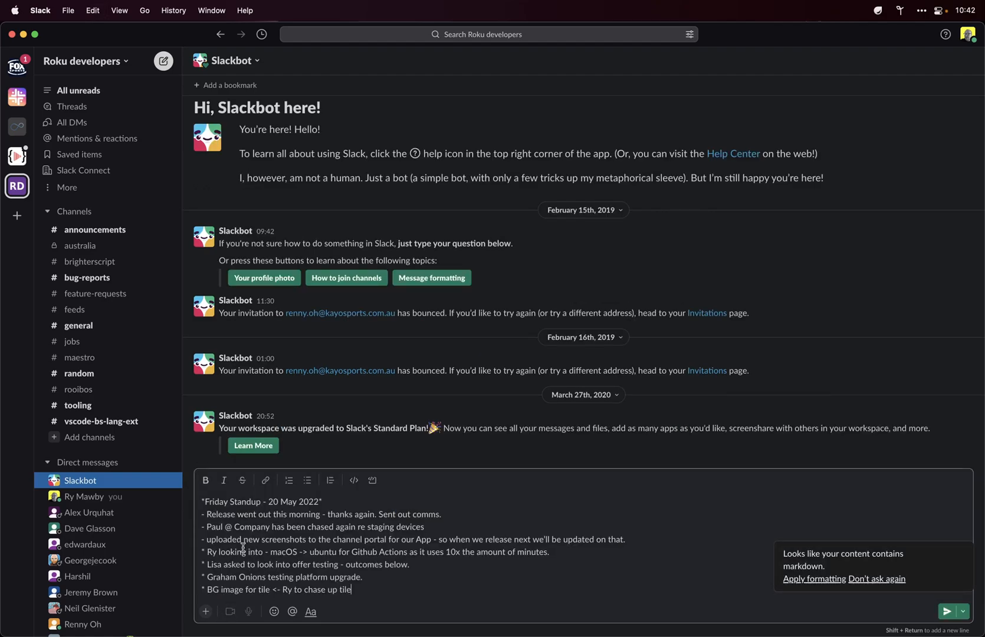
pyautogui.moveTo(362, 590)
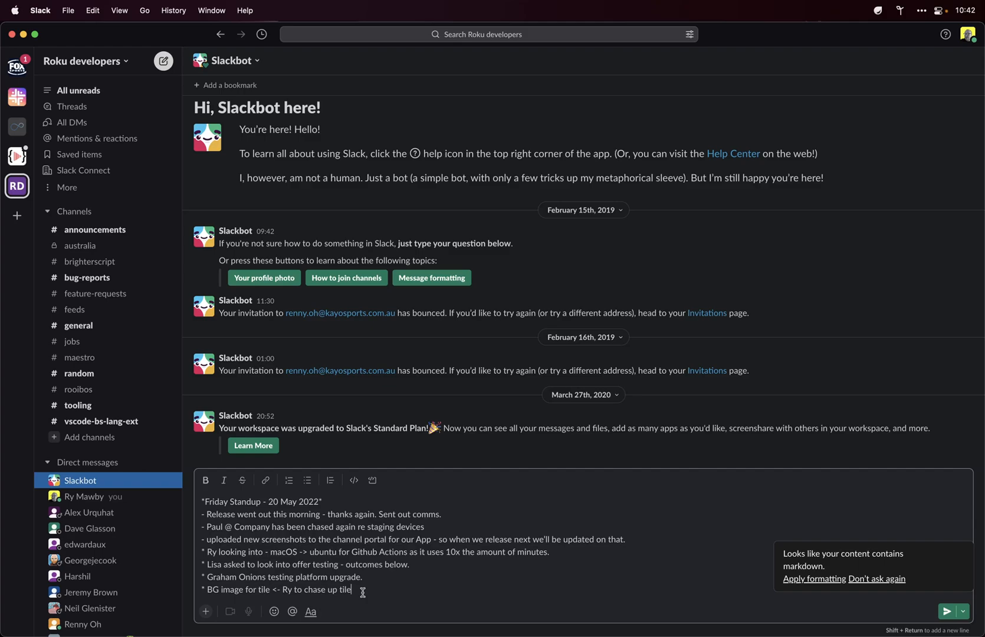
pyautogui.moveTo(365, 523)
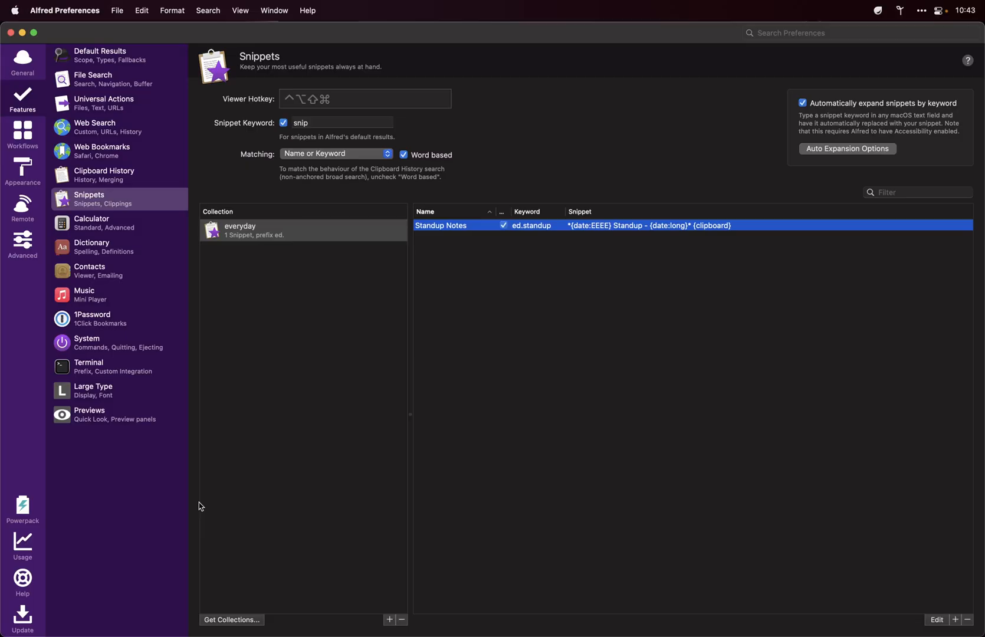
pyautogui.moveTo(611, 401)
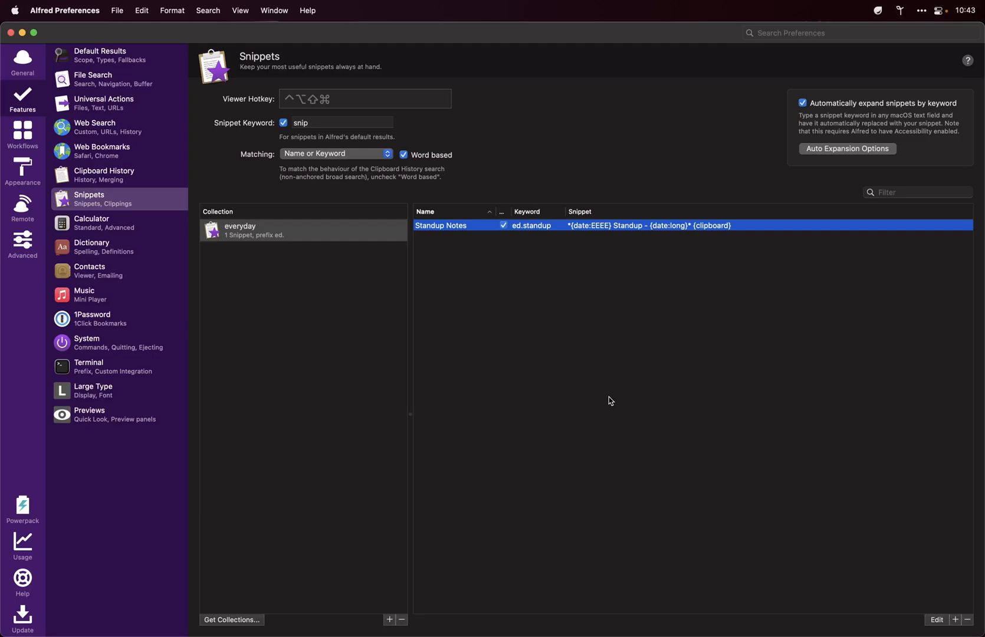
pyautogui.moveTo(395, 274)
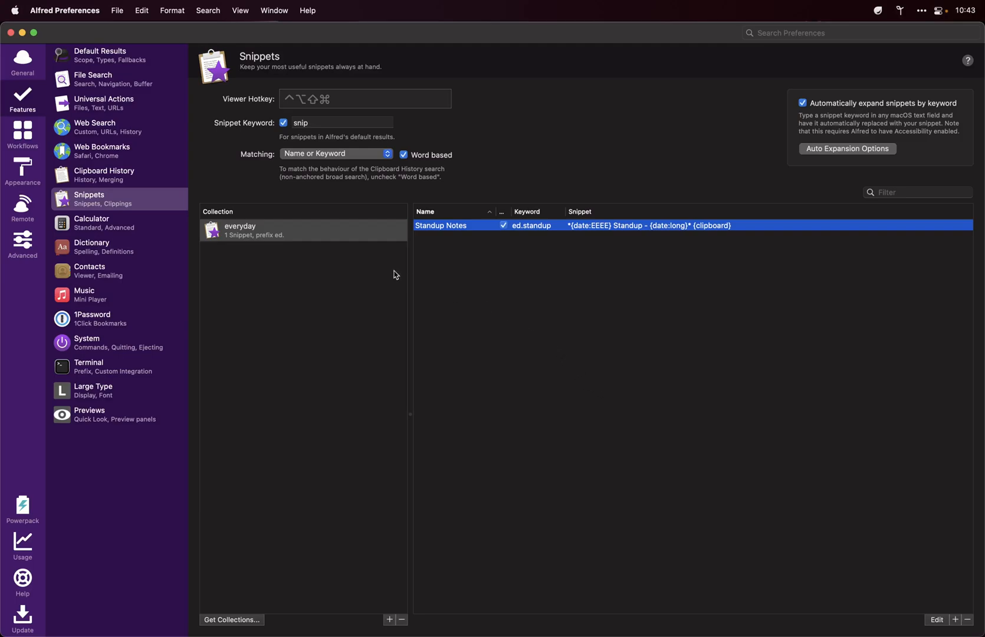
# Open the 'everyday' snippet collection's name and 'ed.' prefix editor.
pyautogui.click(241, 230)
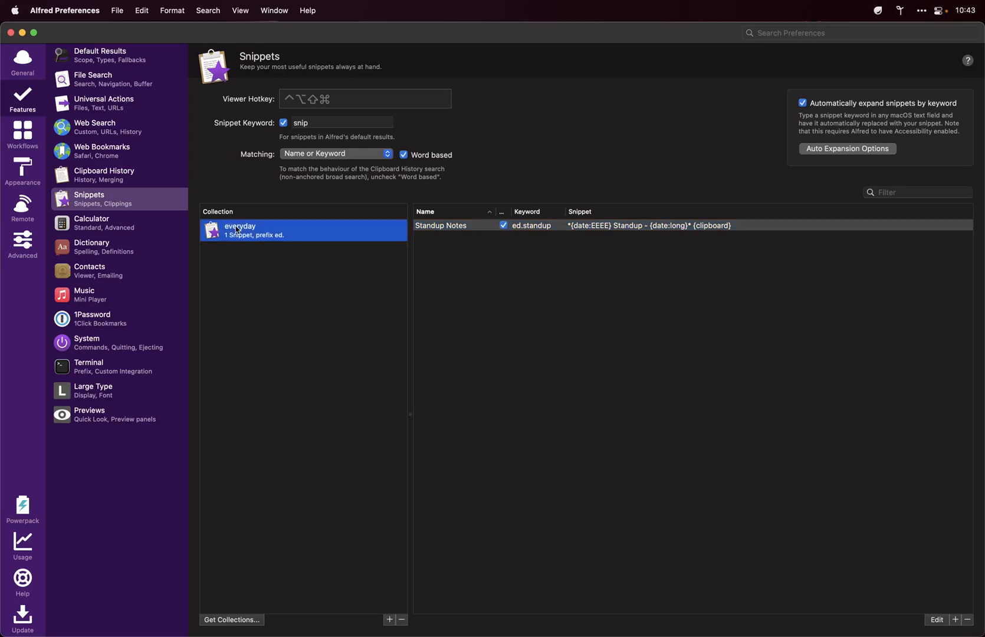
pyautogui.doubleClick(240, 230)
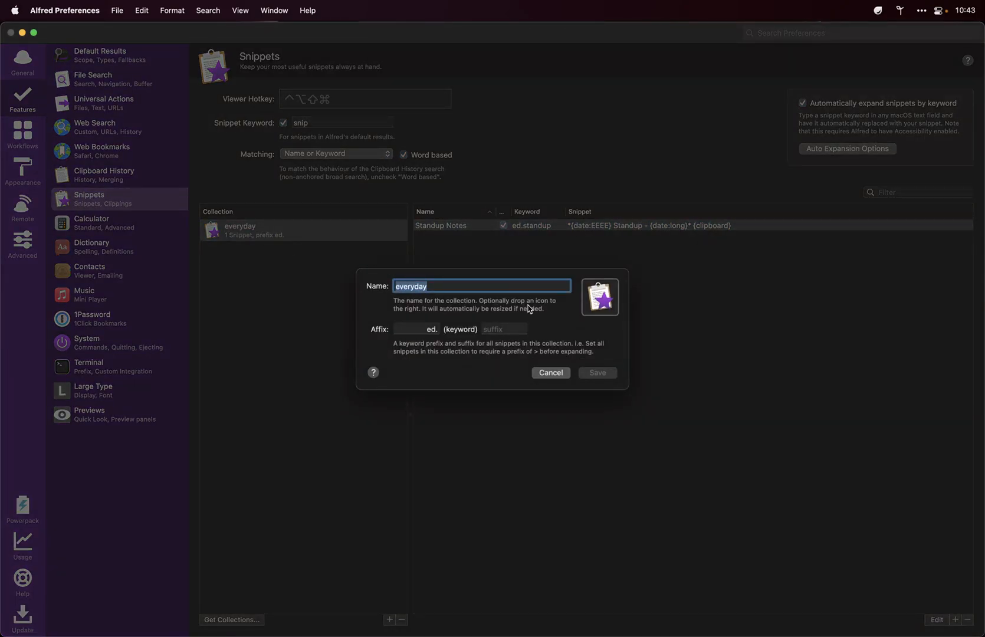
# Highlight the 'ed.' affix prefix in the collection editor, leaving it unchanged.
pyautogui.click(416, 330)
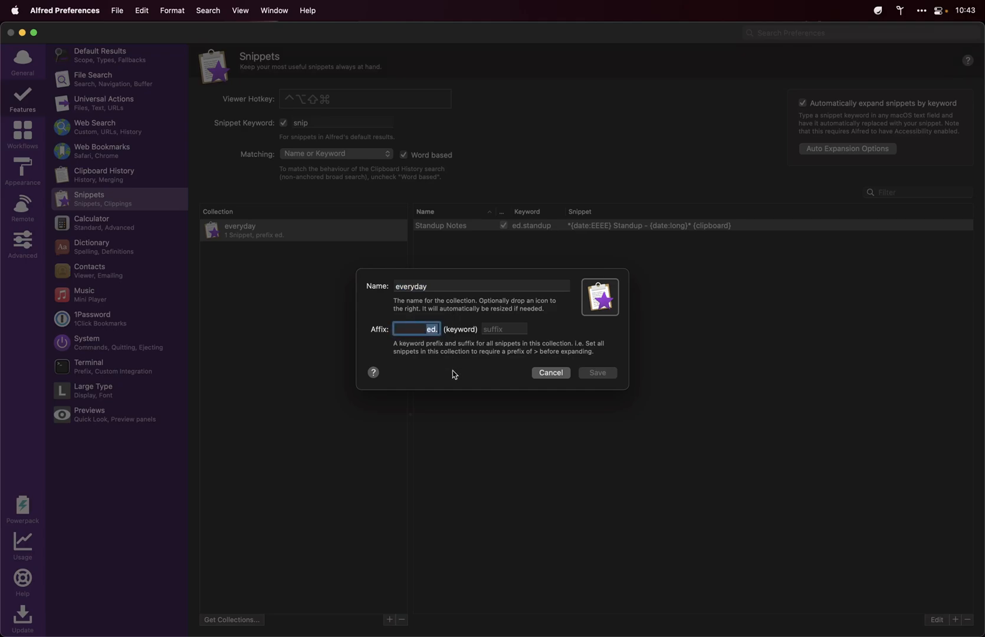
pyautogui.moveTo(447, 342)
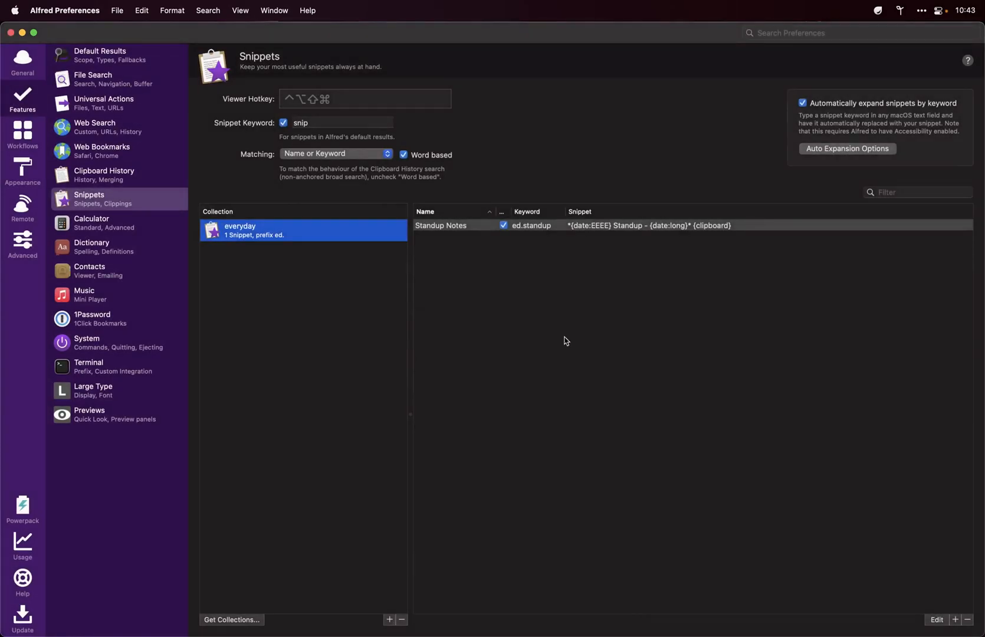
# Inspect the Standup Notes snippet's date and clipboard placeholders in its editor.
pyautogui.doubleClick(531, 225)
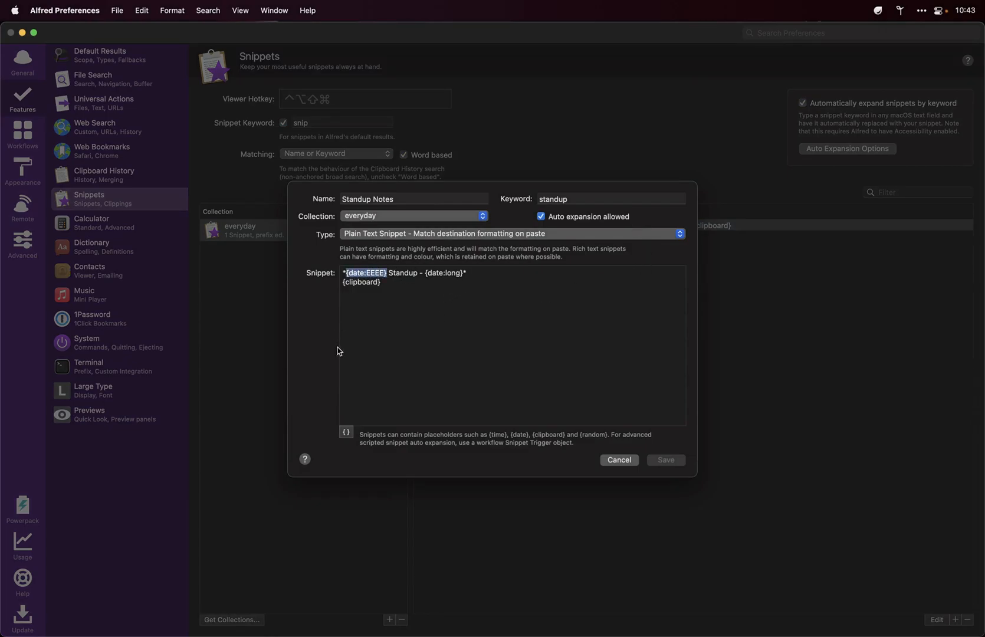
pyautogui.moveTo(458, 300)
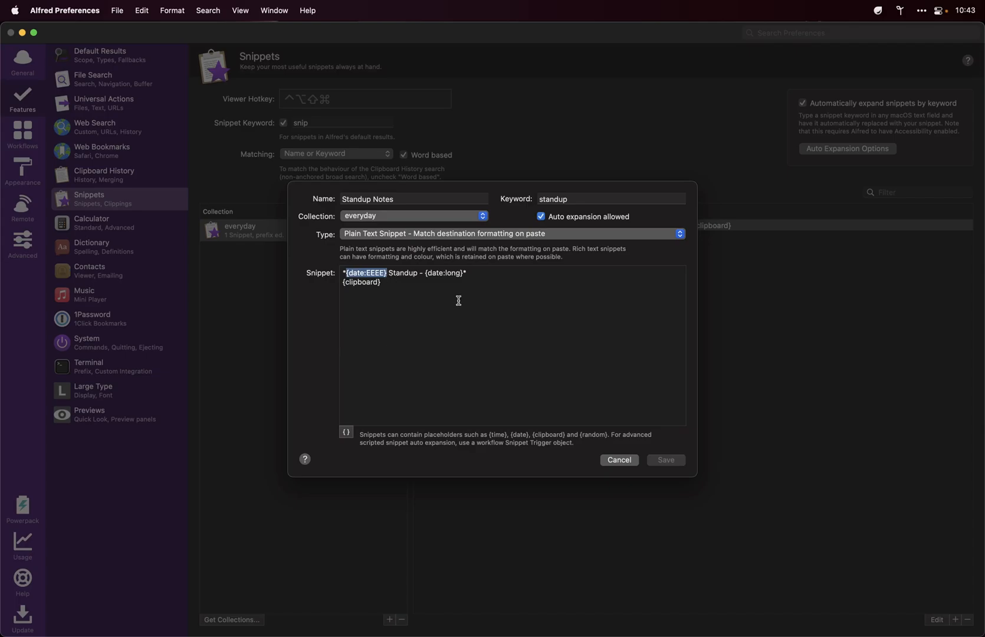
pyautogui.moveTo(437, 288)
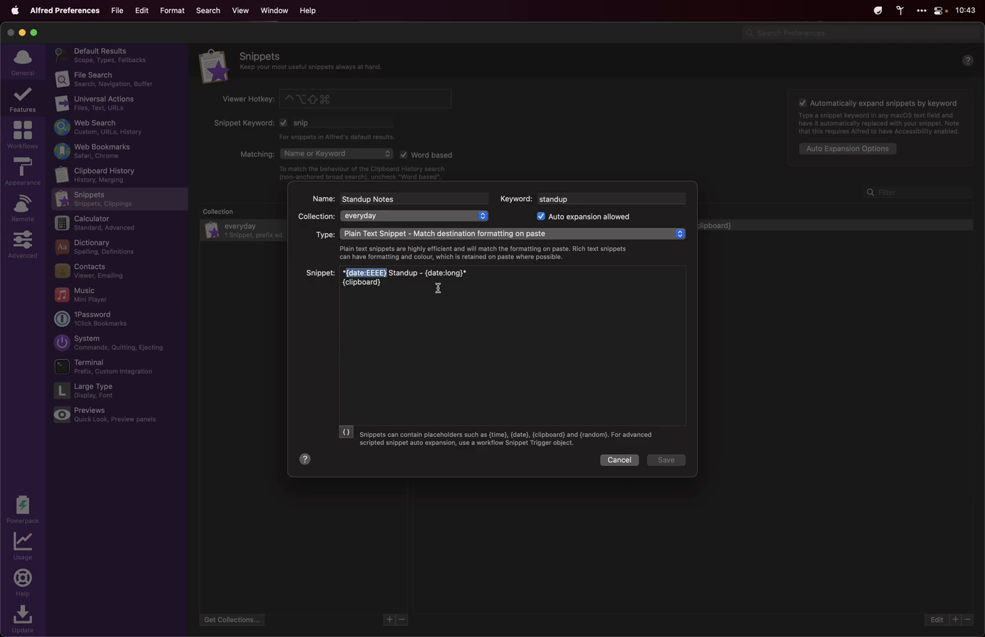
pyautogui.moveTo(431, 278)
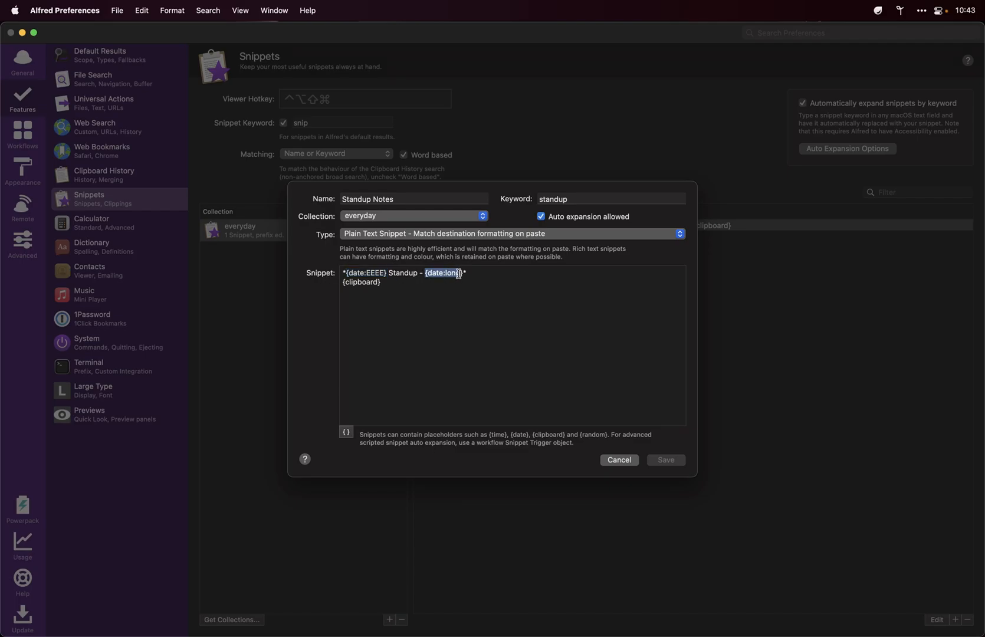
pyautogui.click(465, 318)
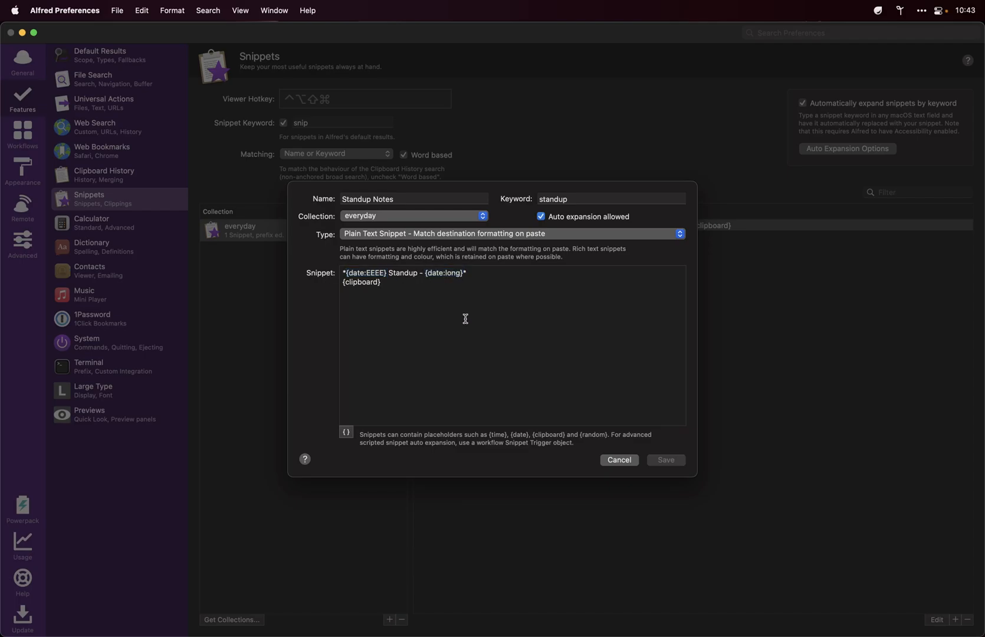